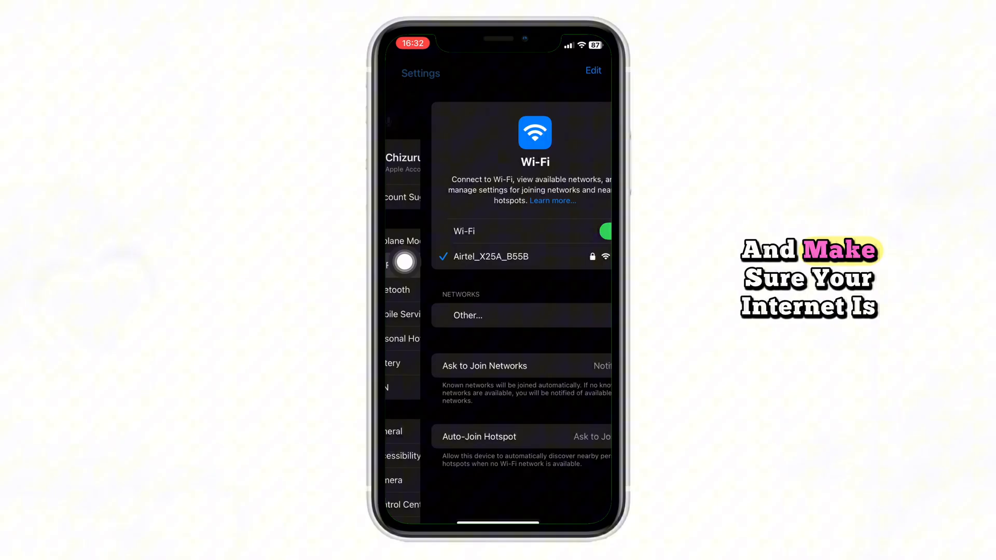
# Step: Back out of the connected Wi-Fi page to the main Settings list
pyautogui.click(420, 73)
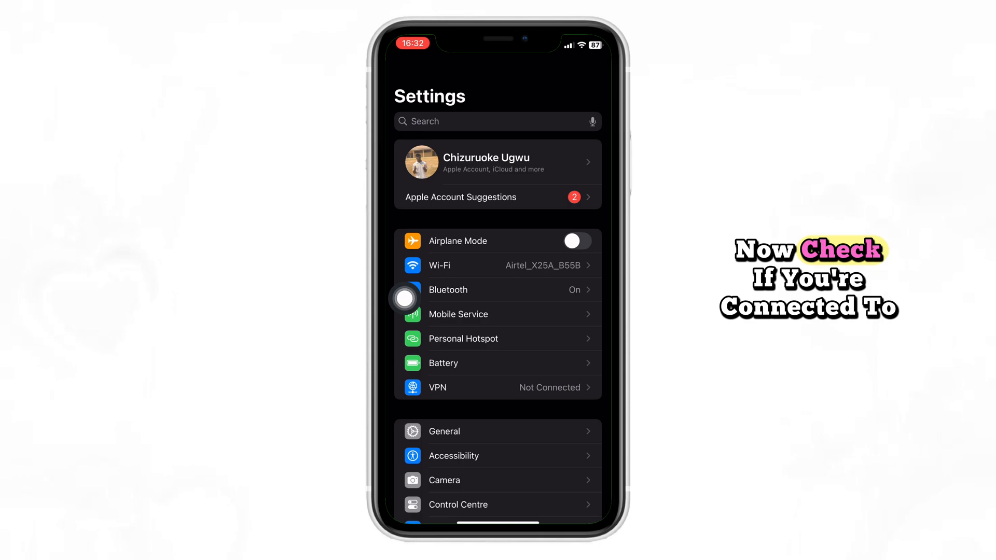
# Step: Verify VPN status shows Not Connected, then return to Settings
pyautogui.click(497, 388)
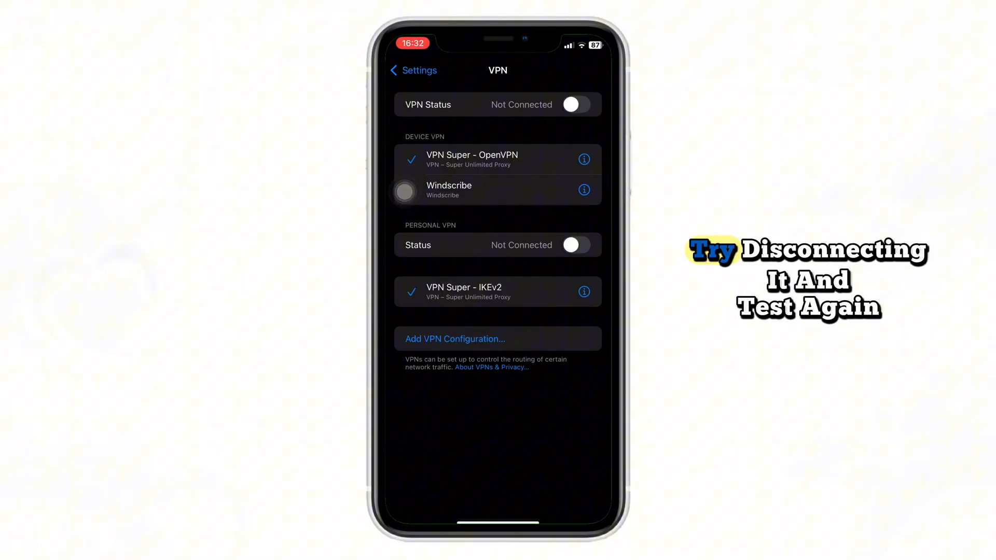
pyautogui.click(412, 70)
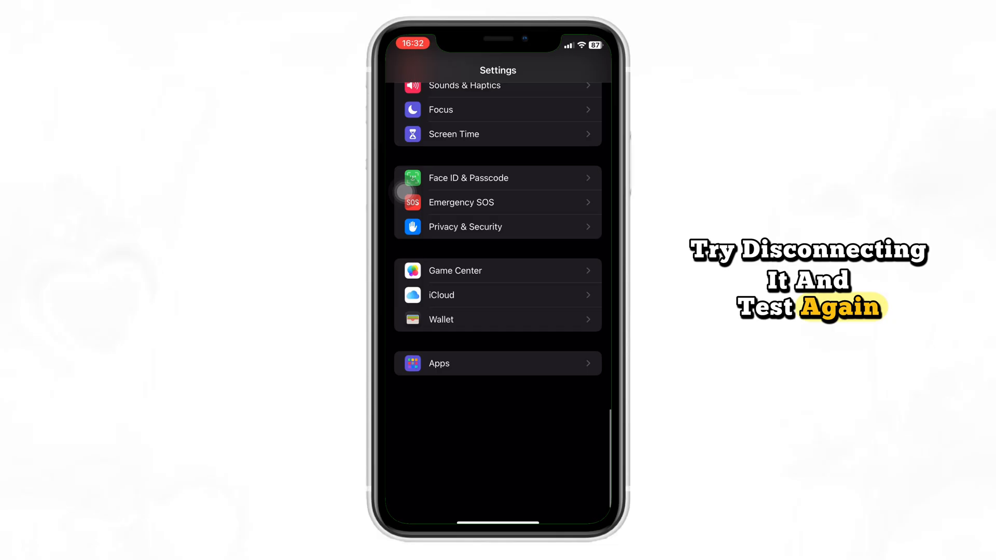
# Step: Find ChatGPT under Apps via search 'Ch' and confirm Microphone and Mobile Data are on
pyautogui.click(498, 363)
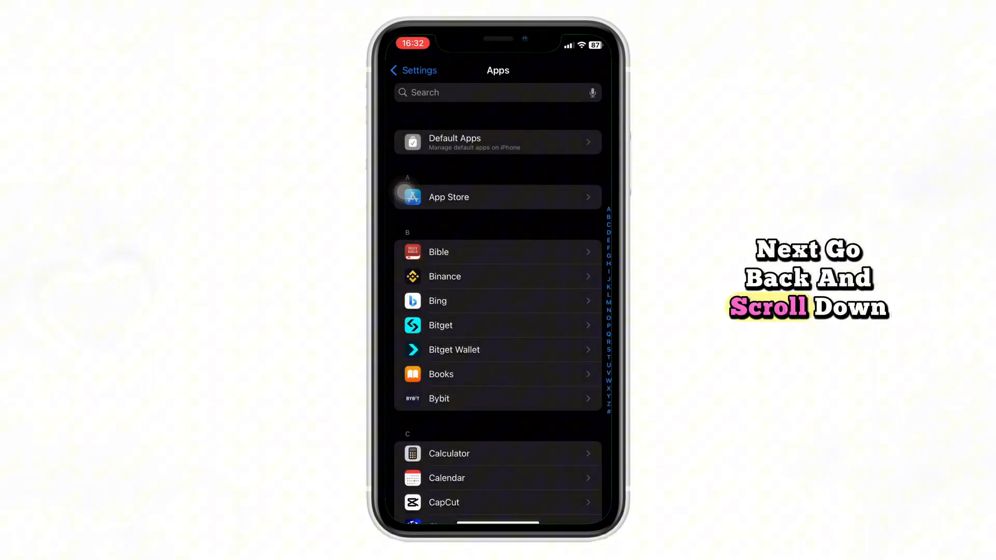
pyautogui.click(483, 93)
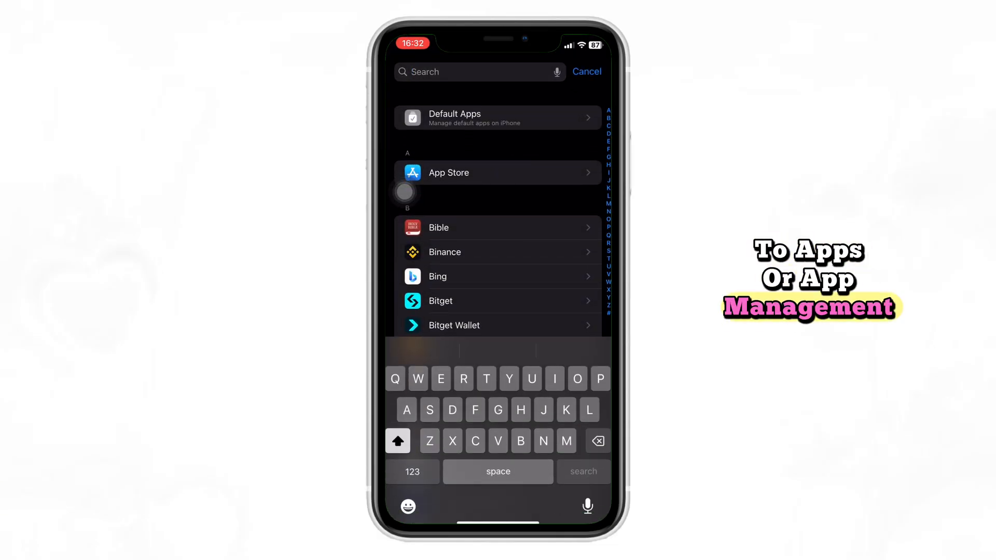
pyautogui.write('Ch')
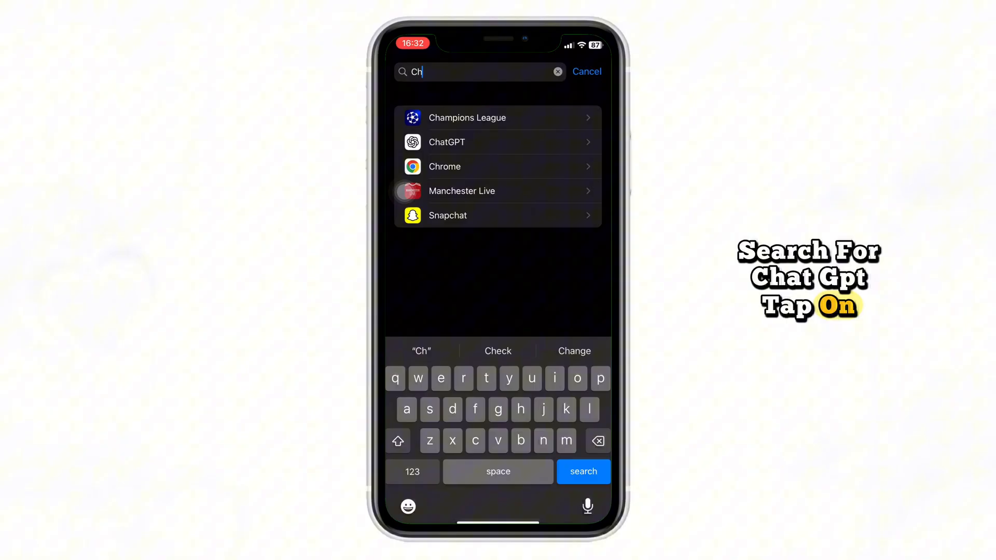
pyautogui.click(447, 141)
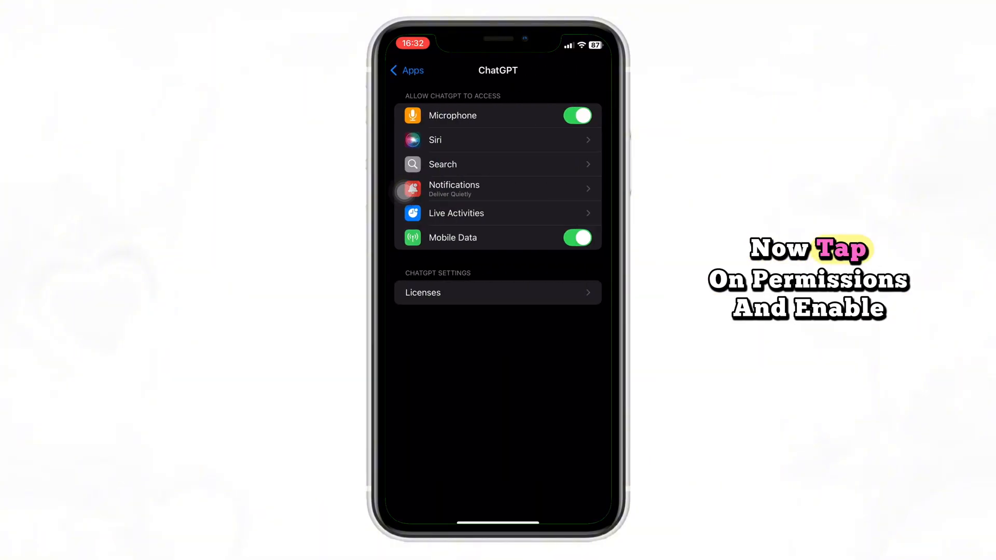
pyautogui.click(536, 211)
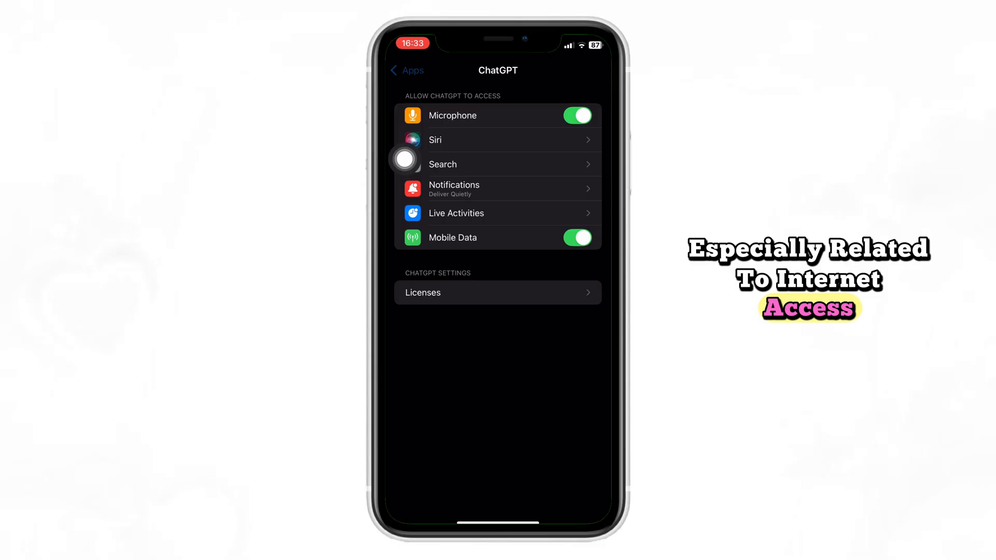
pyautogui.click(406, 70)
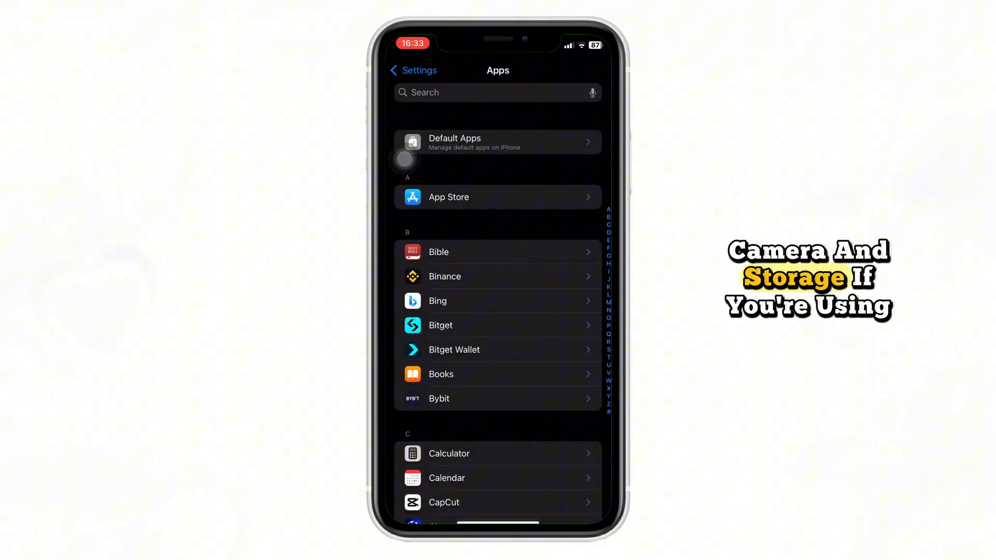
# Step: Search iPhone Storage for ChatGPT, showing 115.5 MB used, then go Home
pyautogui.click(411, 70)
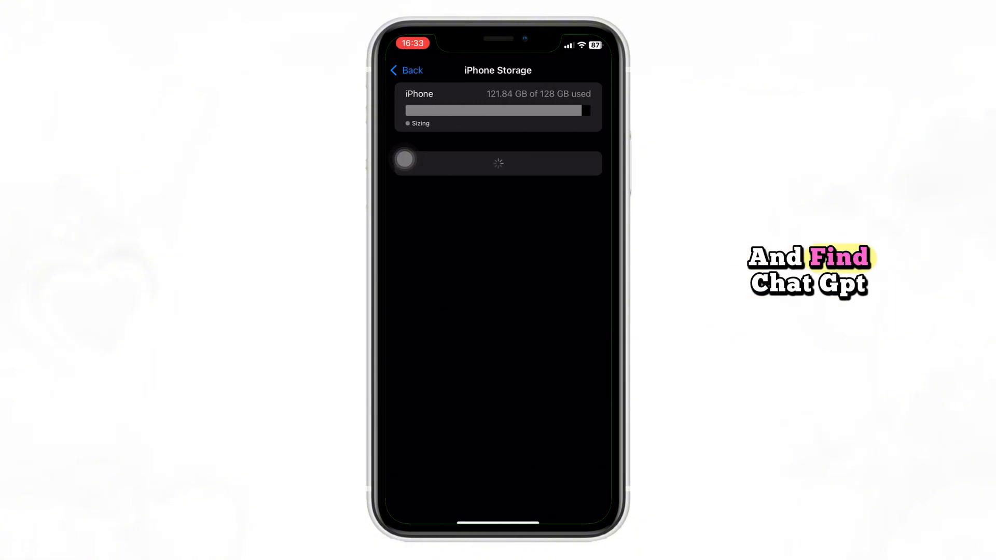
pyautogui.click(477, 71)
pyautogui.write('Ch')
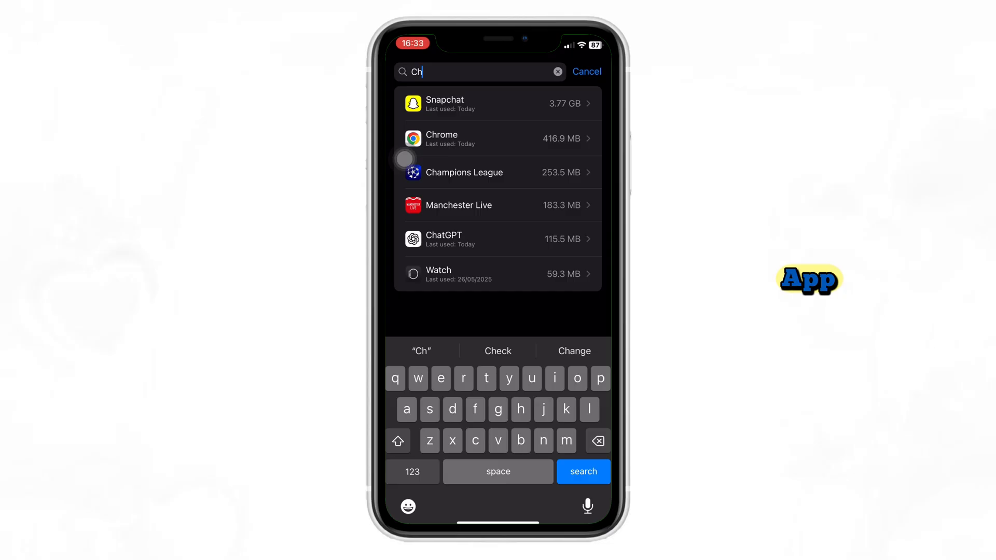
pyautogui.click(499, 240)
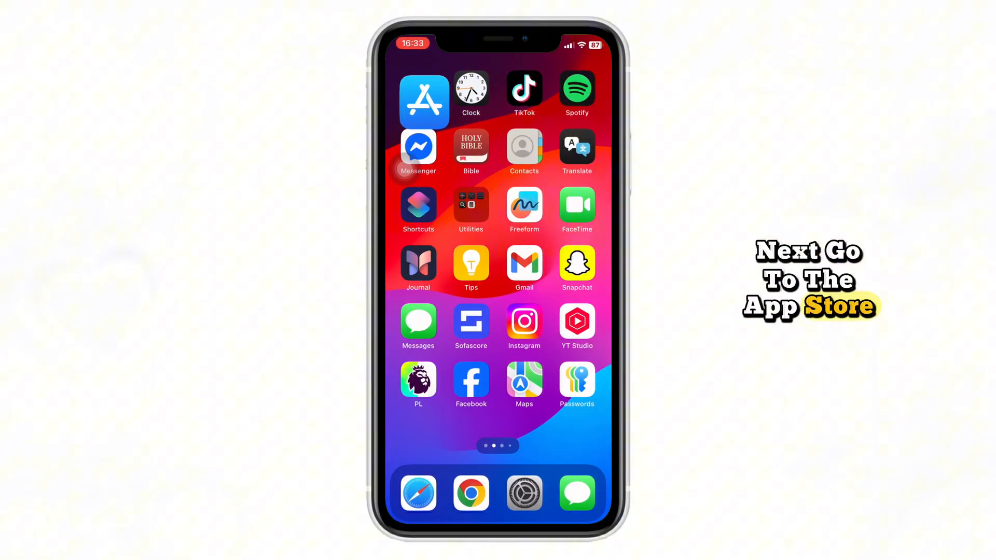
# Step: Search the App Store for ChatGPT via the chatgpt suggestion to check for an update
pyautogui.click(419, 100)
pyautogui.write('c')
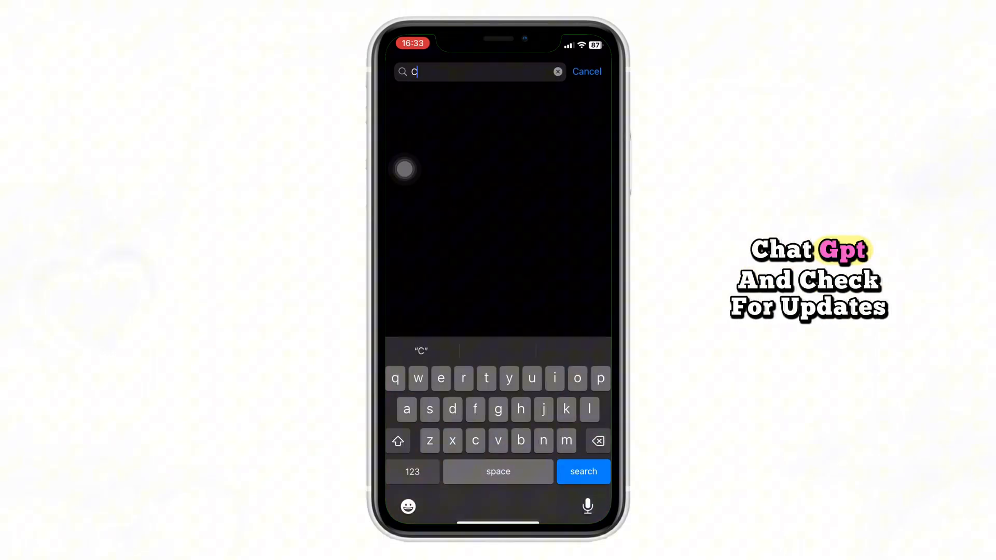
pyautogui.write('h')
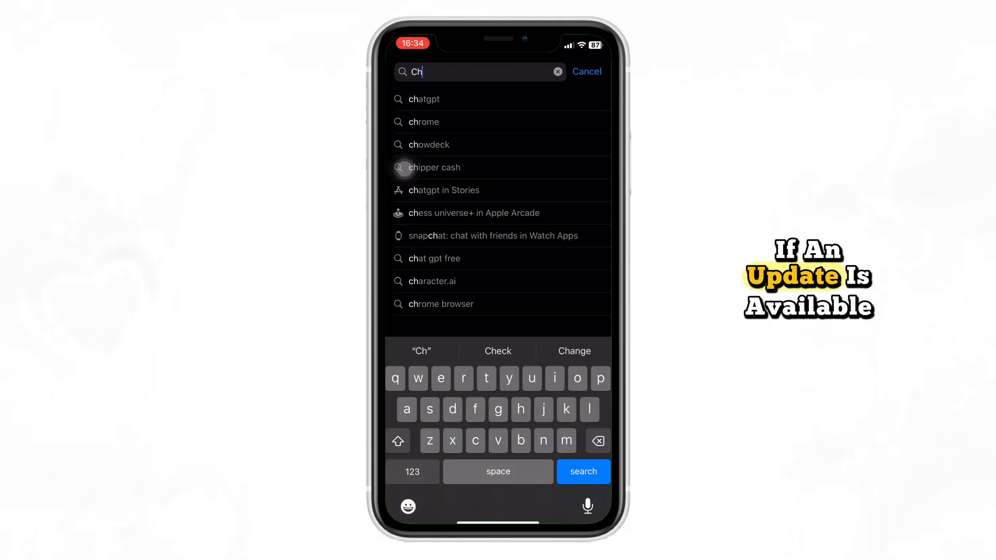
pyautogui.click(424, 99)
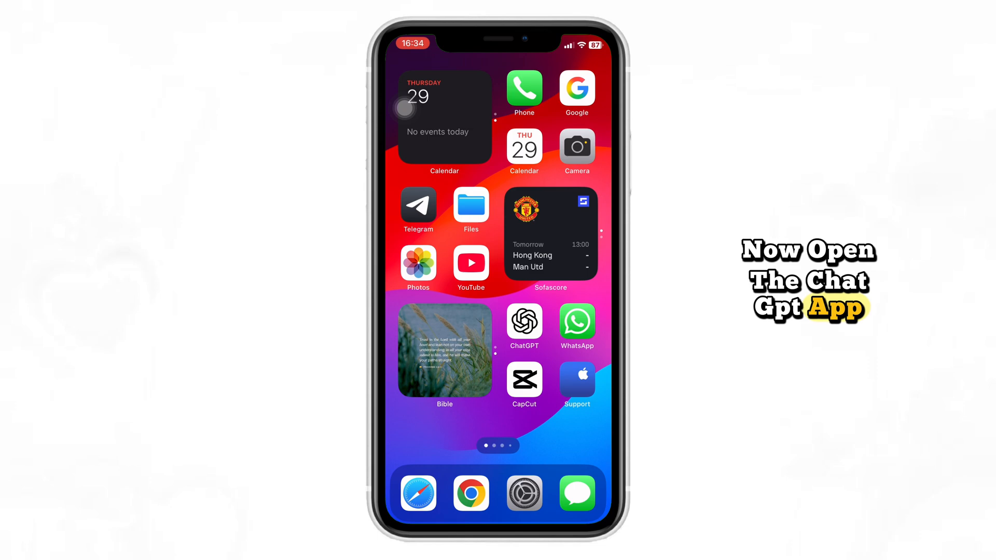
# Step: Open ChatGPT and send the prompt 'Intro for youtube'
pyautogui.click(524, 321)
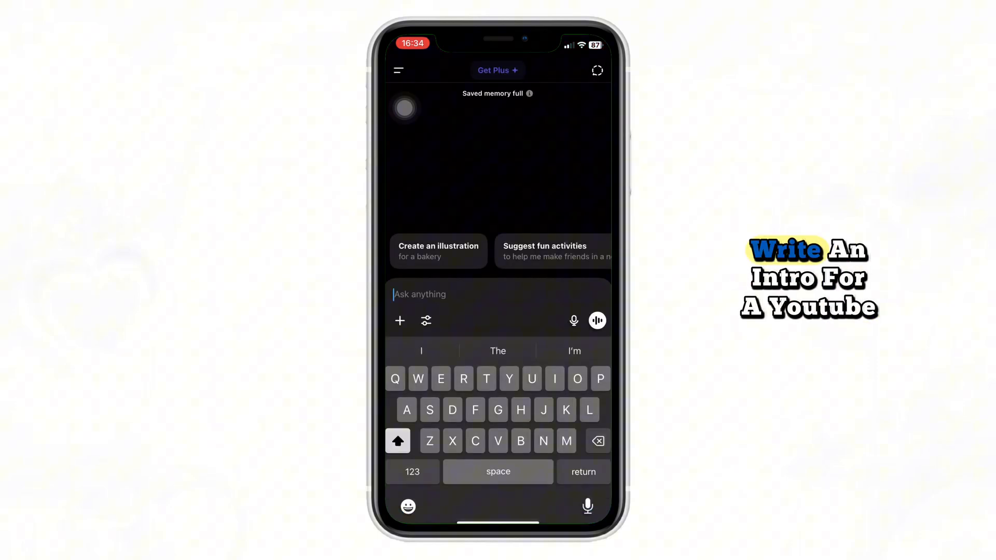
pyautogui.write('Intro for')
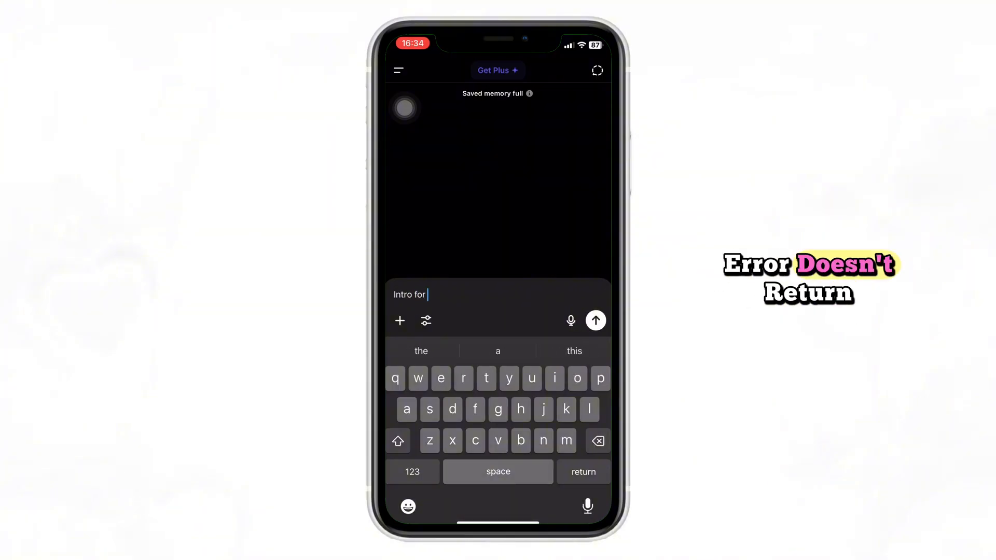
pyautogui.write('youtube')
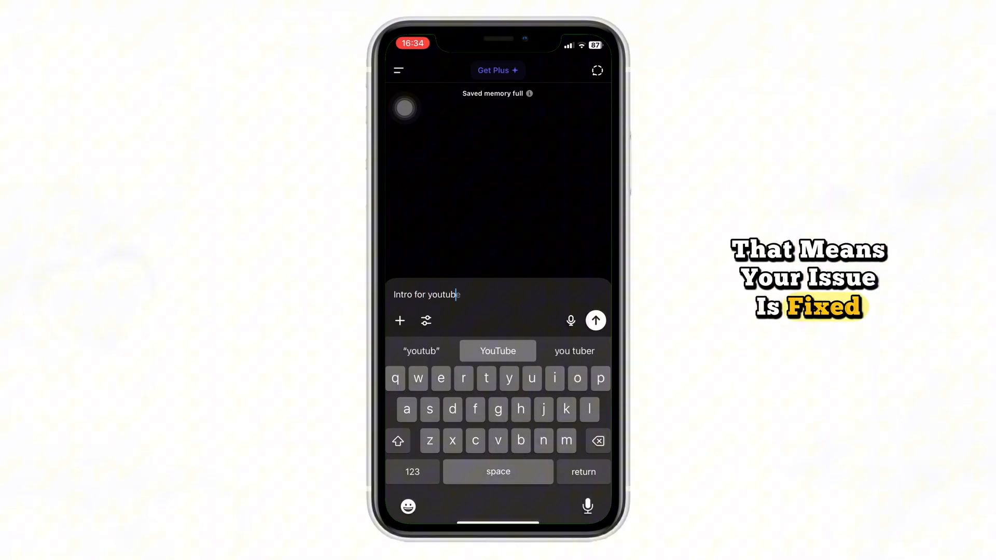
pyautogui.click(595, 320)
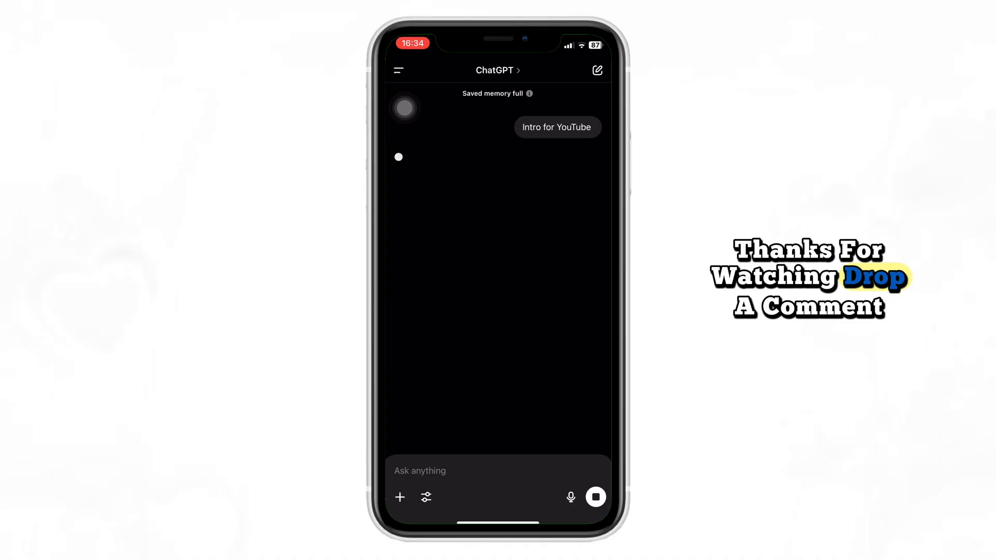